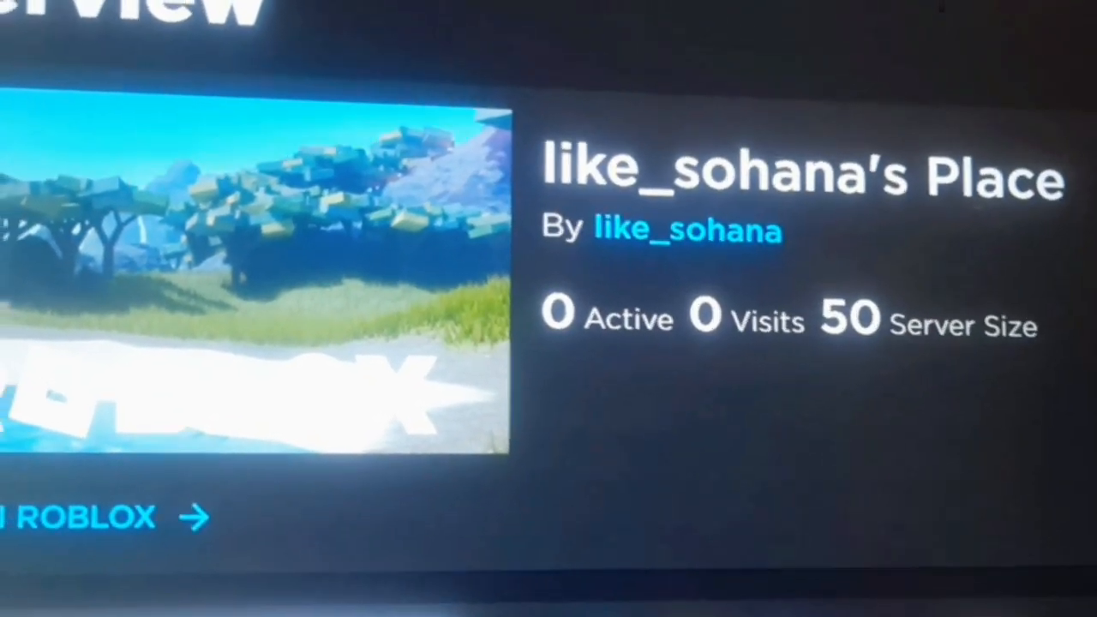
Scroll the place overview to the Associated Items section, where no badges exist yet.
{"action": "scroll", "scroll_direction": "up", "scroll_amount": 3}
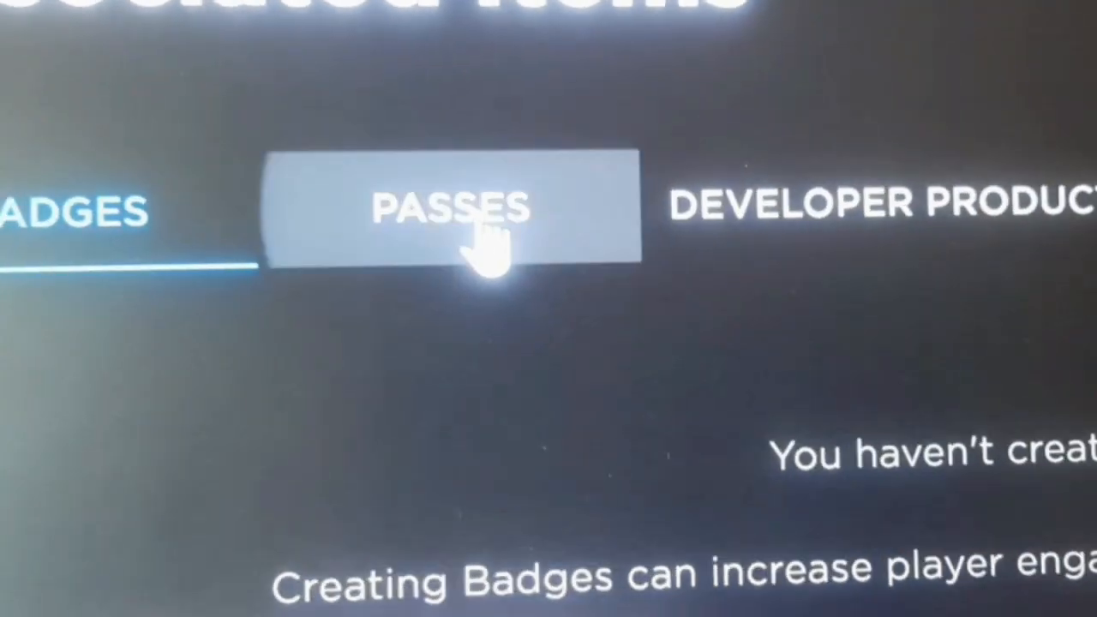
Show the place's game passes to begin a new pass.
{"action": "left_click", "coordinate": [454, 205]}
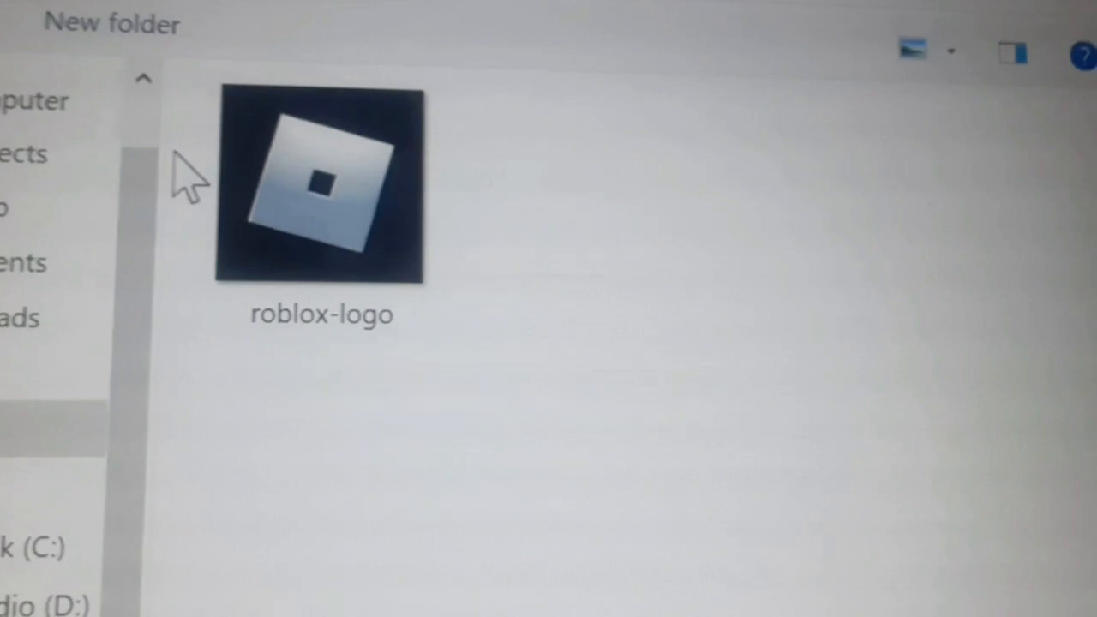
Use the roblox-logo image to create the PLS DONATE pass.
{"action": "left_click", "coordinate": [321, 184]}
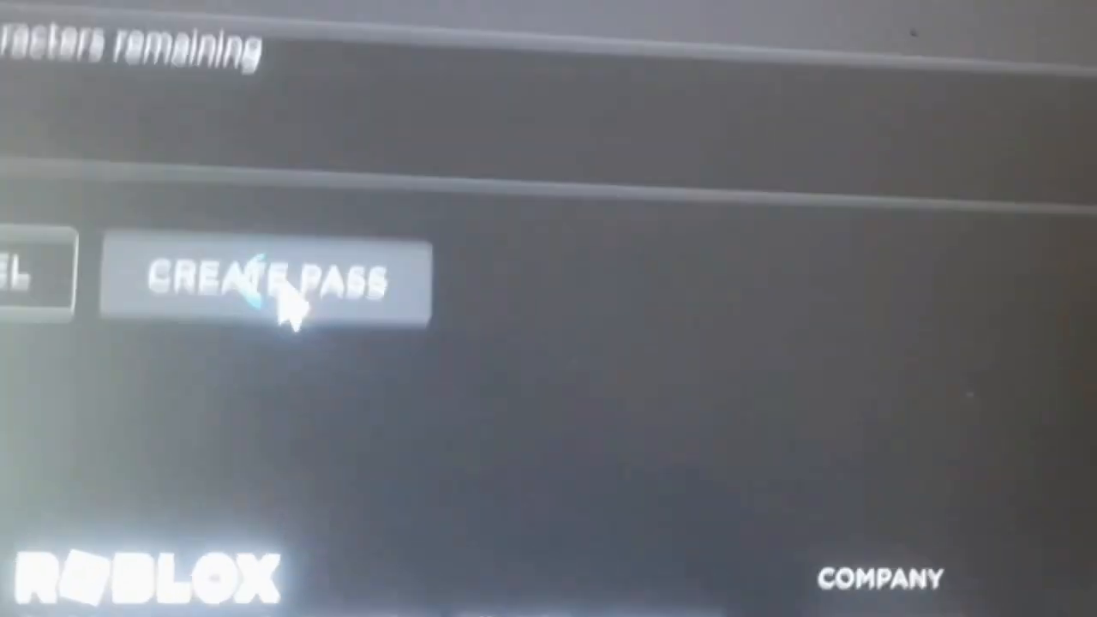
{"action": "left_click", "coordinate": [266, 281]}
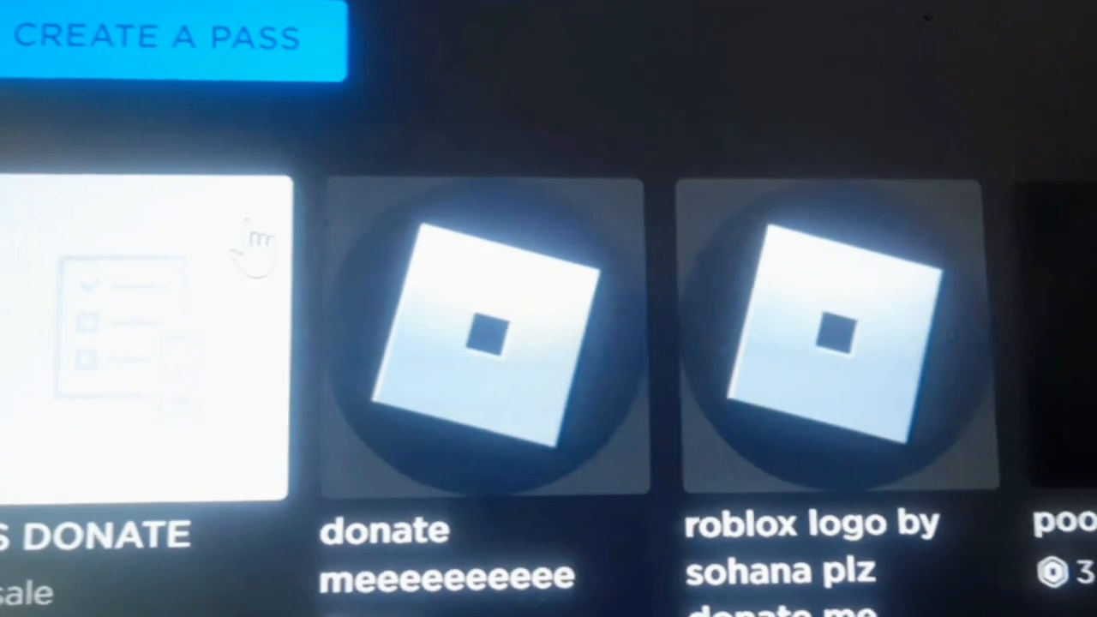
Bring up the PLS DONATE pass's options menu to reach Configure.
{"action": "right_click", "coordinate": [454, 334]}
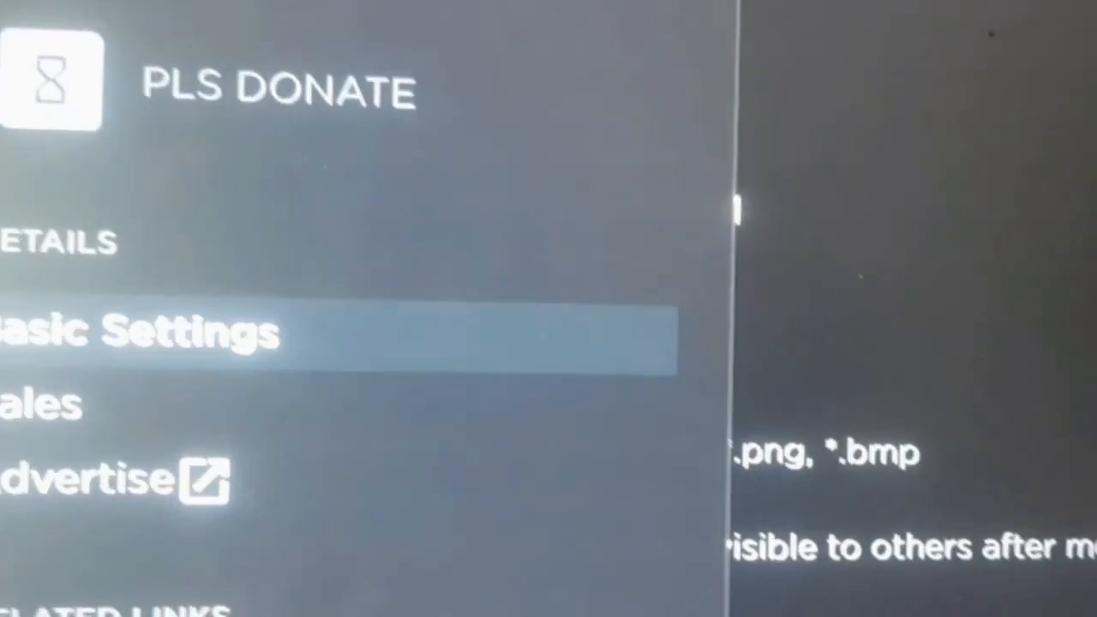
Put the PLS DONATE pass on sale for 1000 Robux and save the changes.
{"action": "scroll", "scroll_direction": "down", "scroll_amount": 3}
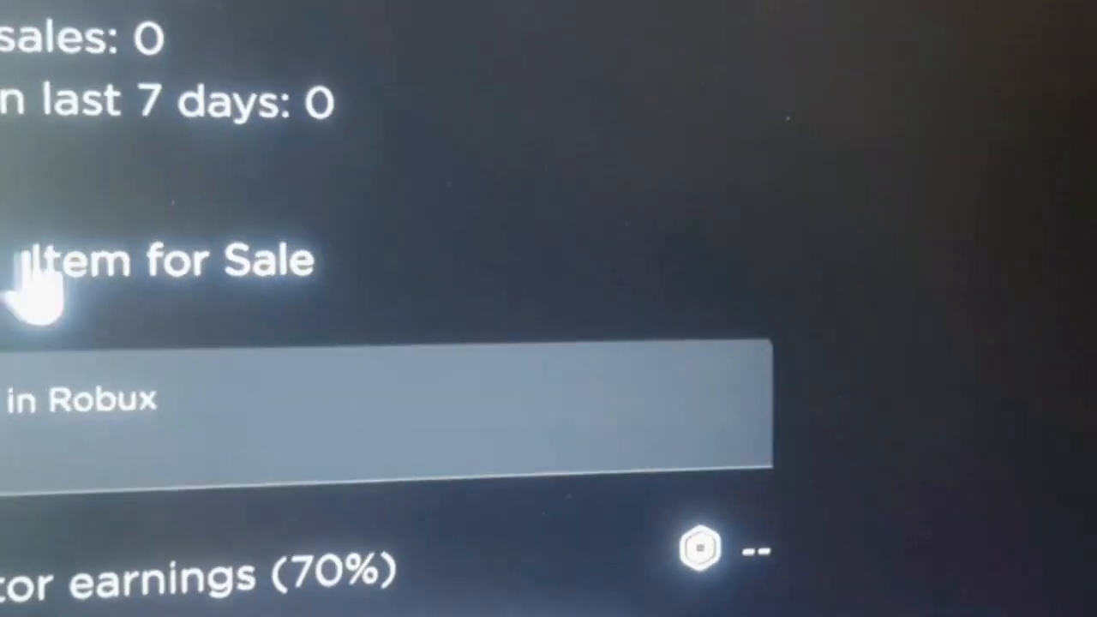
{"action": "type", "text": "10000"}
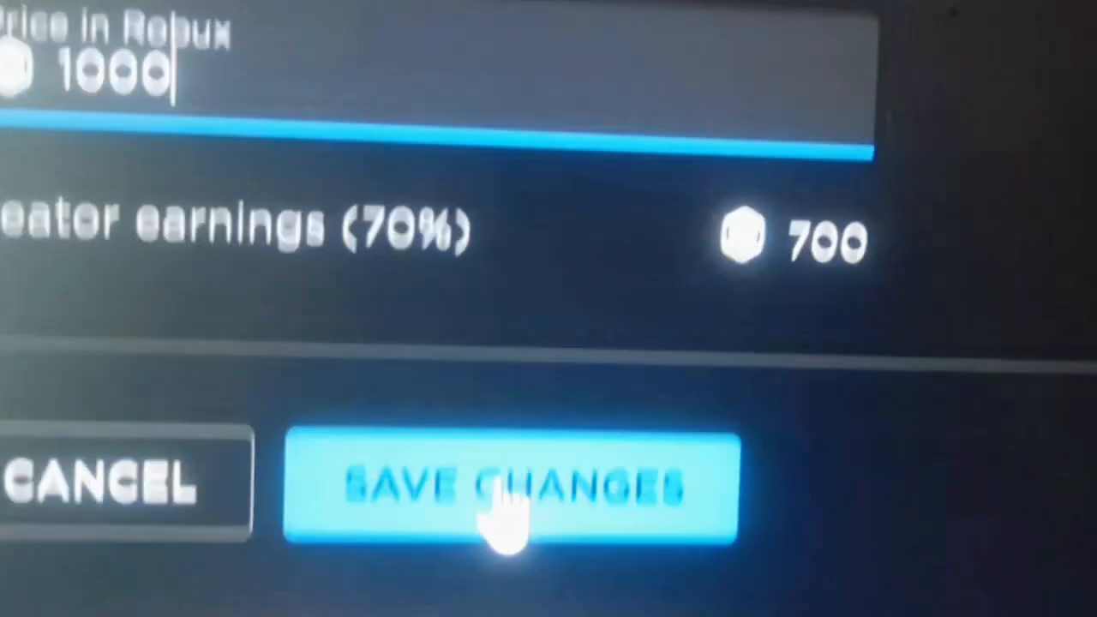
{"action": "left_click", "coordinate": [510, 484]}
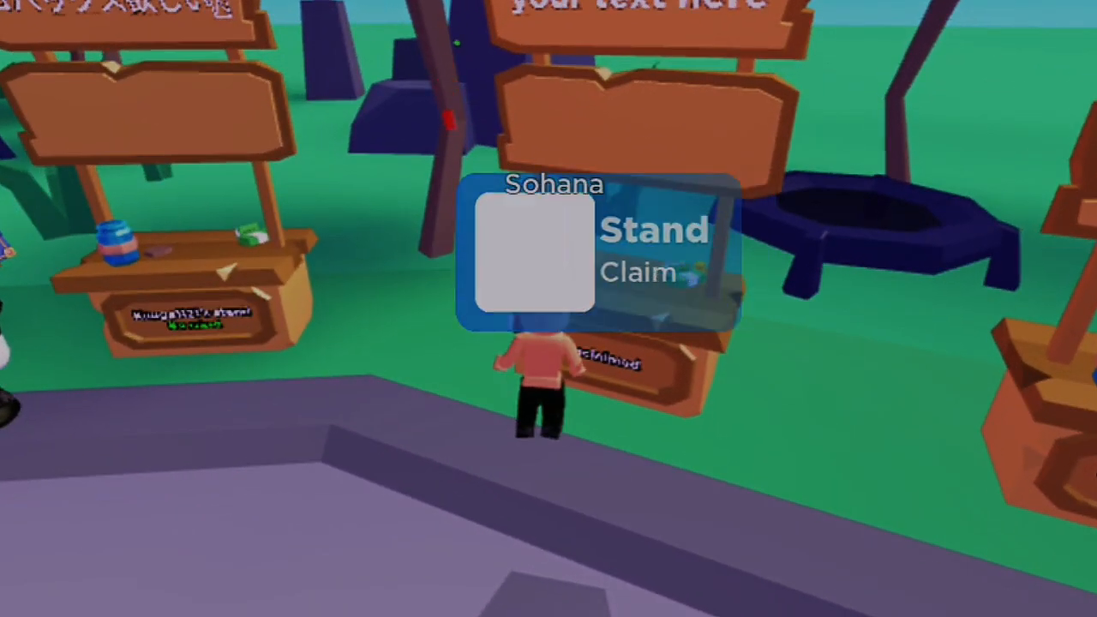
Claim an empty donation stand in the PLS DONATE game.
{"action": "left_click", "coordinate": [636, 273]}
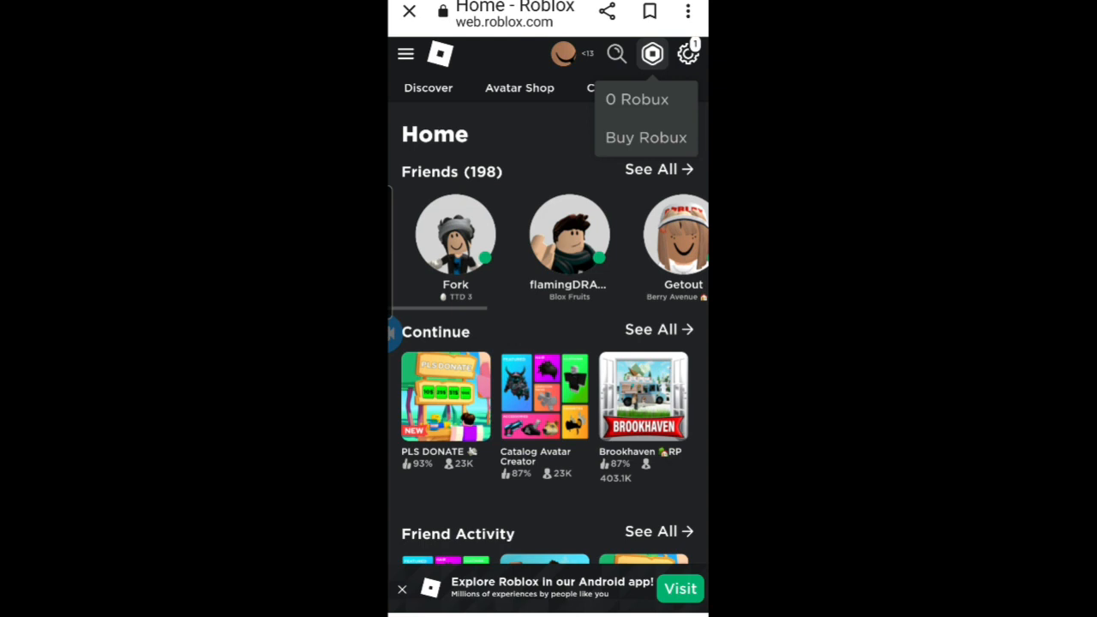
Review My Transactions: 0 Robux balance, 81 Robux pending, zero purchases.
{"action": "left_click", "coordinate": [637, 99]}
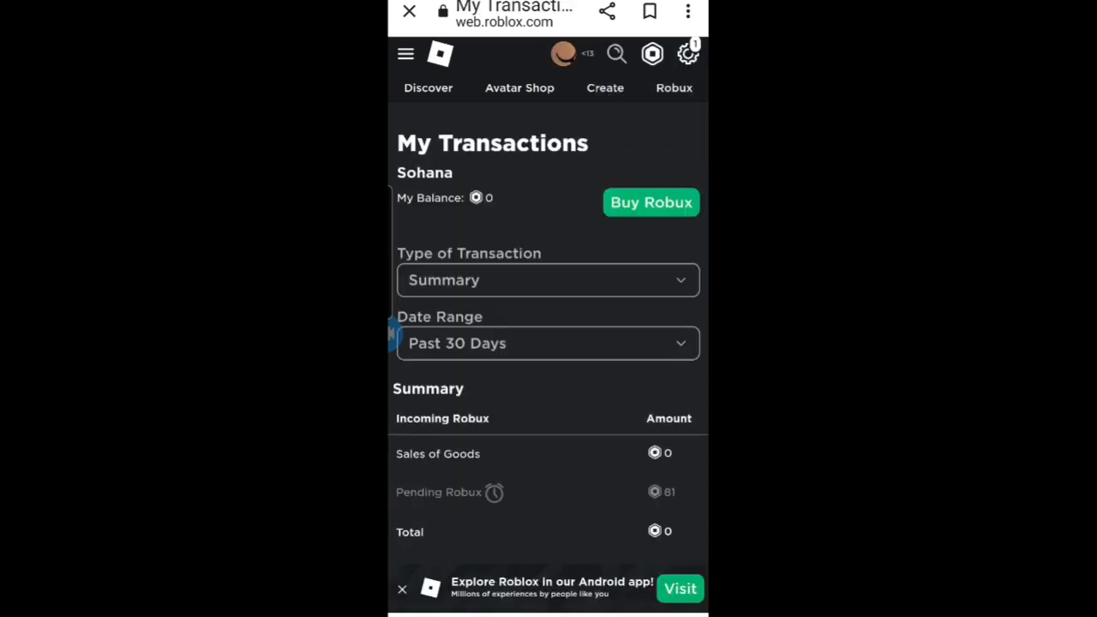
{"action": "scroll", "scroll_direction": "down", "scroll_amount": 3}
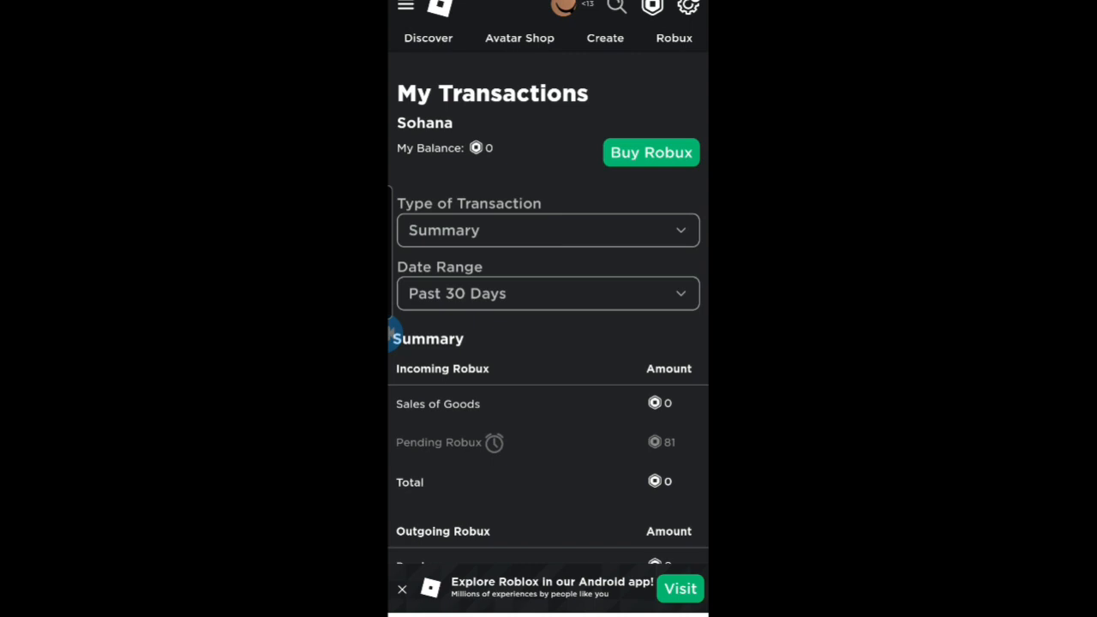
{"action": "scroll", "scroll_direction": "down", "scroll_amount": 3}
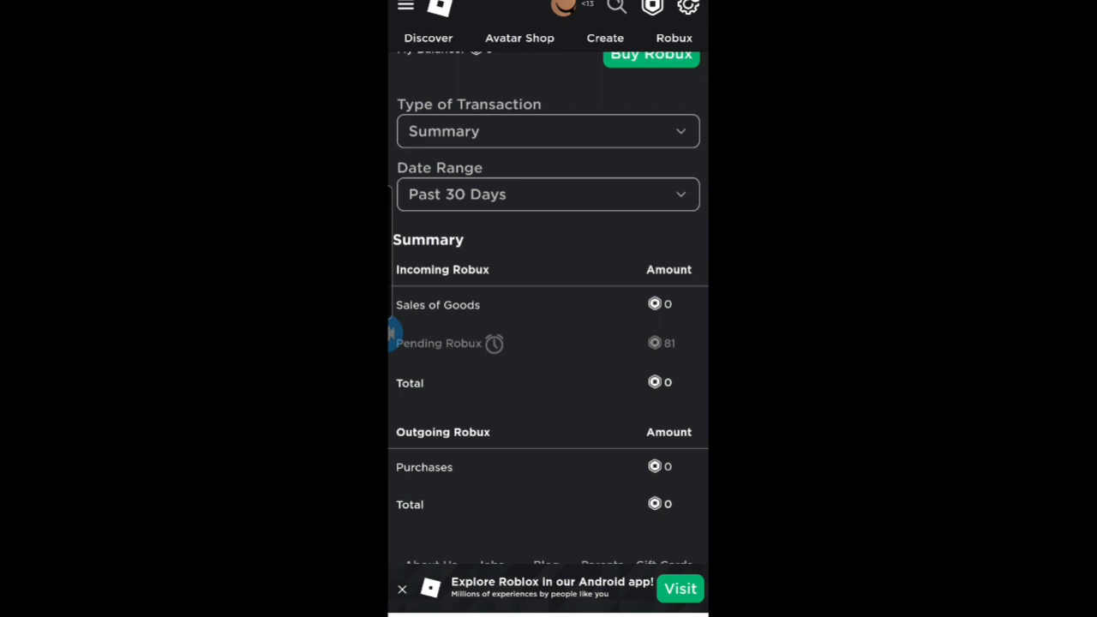
{"action": "scroll", "scroll_direction": "up", "scroll_amount": 3}
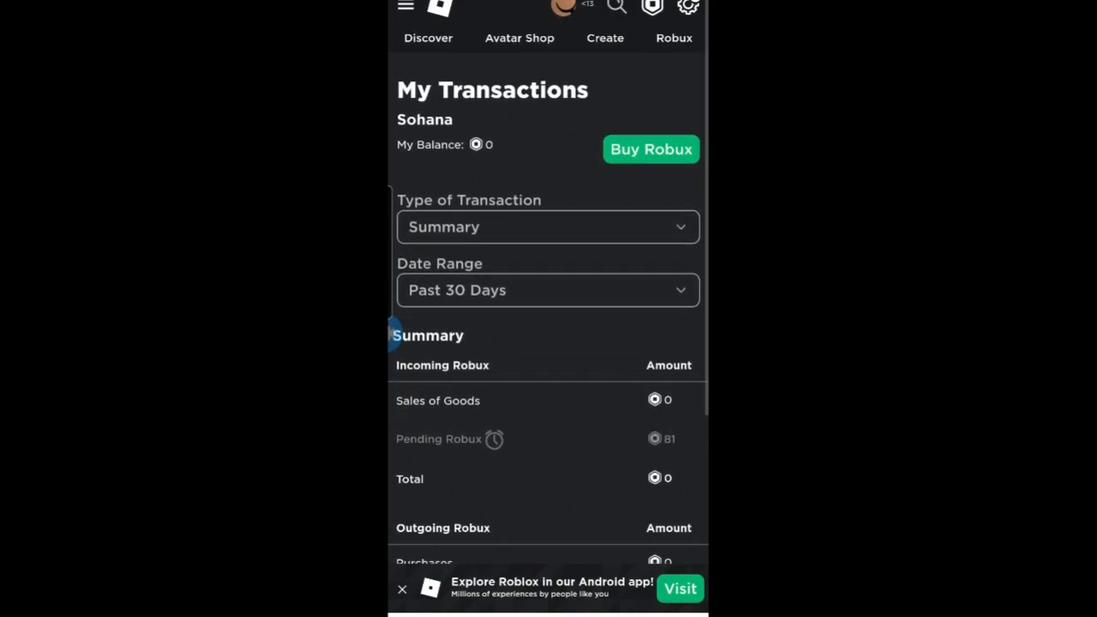
{"action": "scroll", "scroll_direction": "down", "scroll_amount": 3}
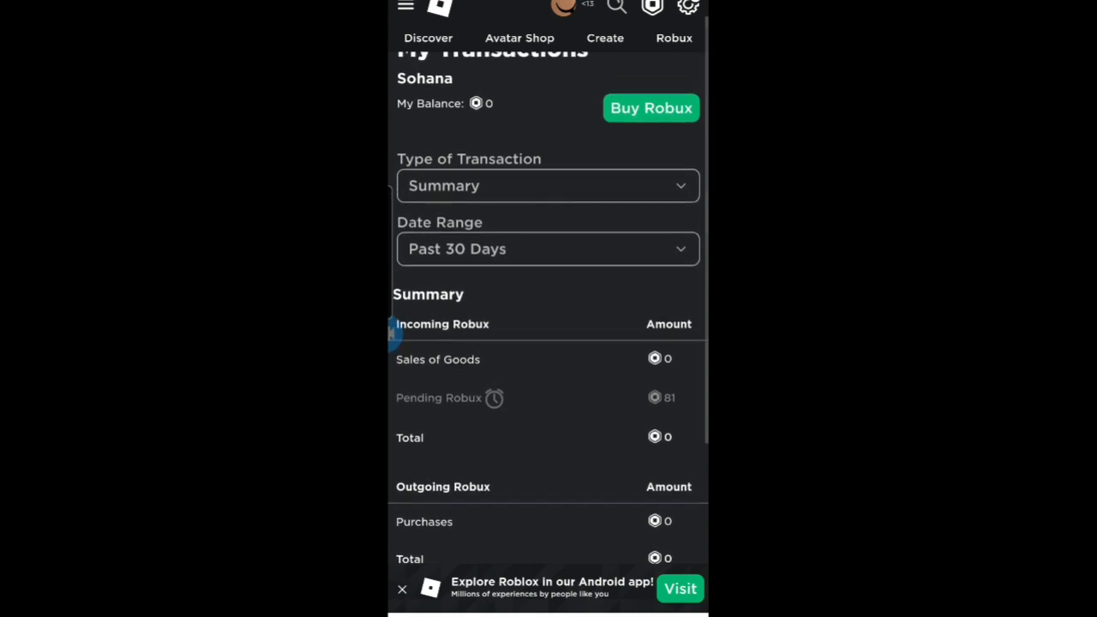
{"action": "scroll", "scroll_direction": "up", "scroll_amount": 3}
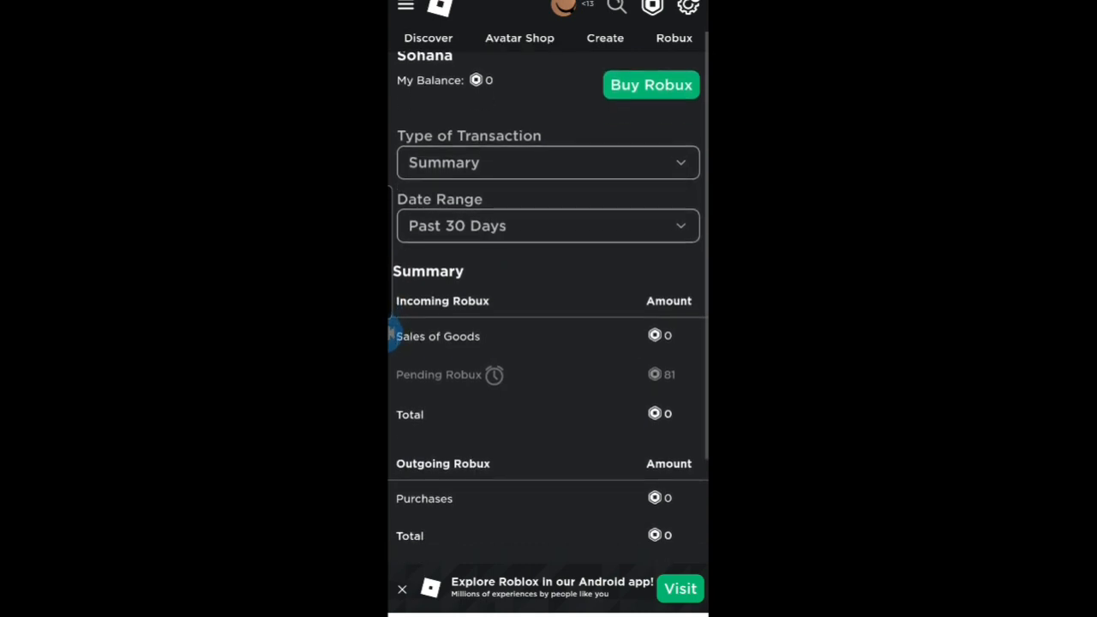
{"action": "scroll", "scroll_direction": "down", "scroll_amount": 3}
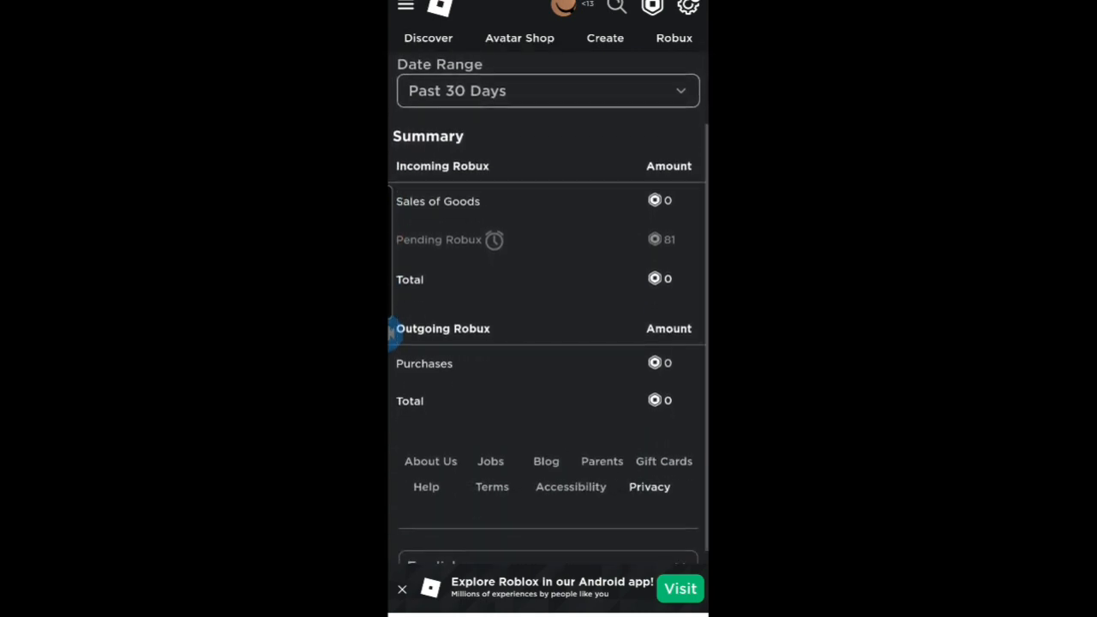